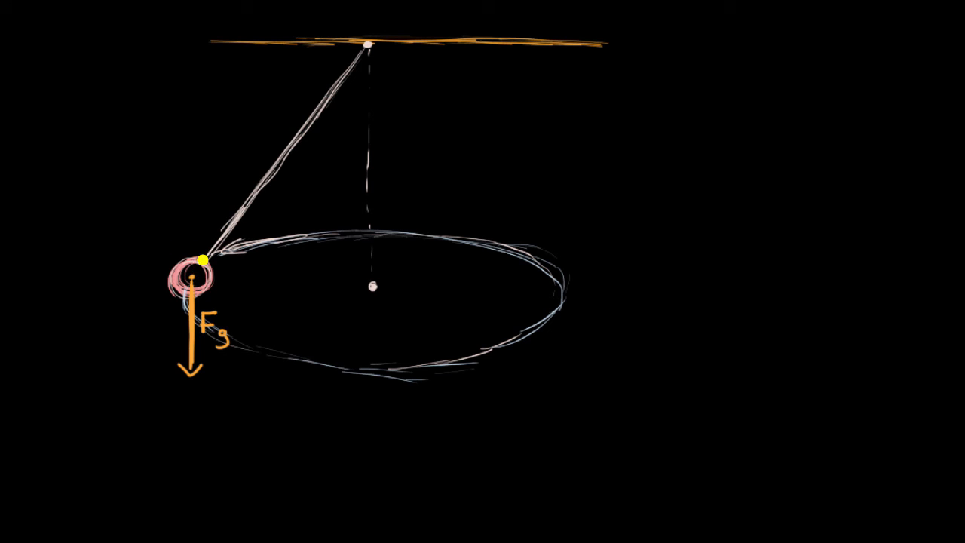
Draw a short blue tension vector from the ball up along the string toward the pivot
{"action": "left_click_drag", "start_coordinate": [205, 260], "coordinate": [256, 190]}
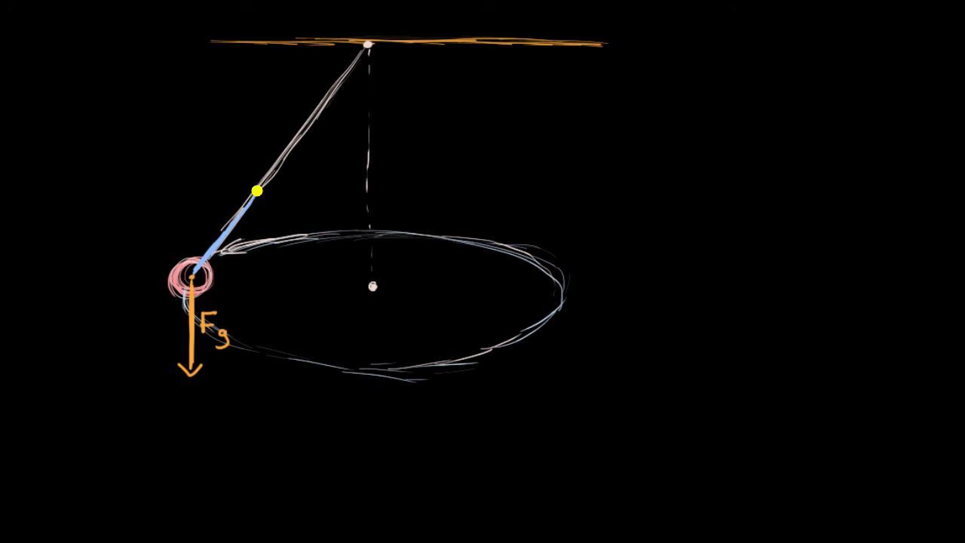